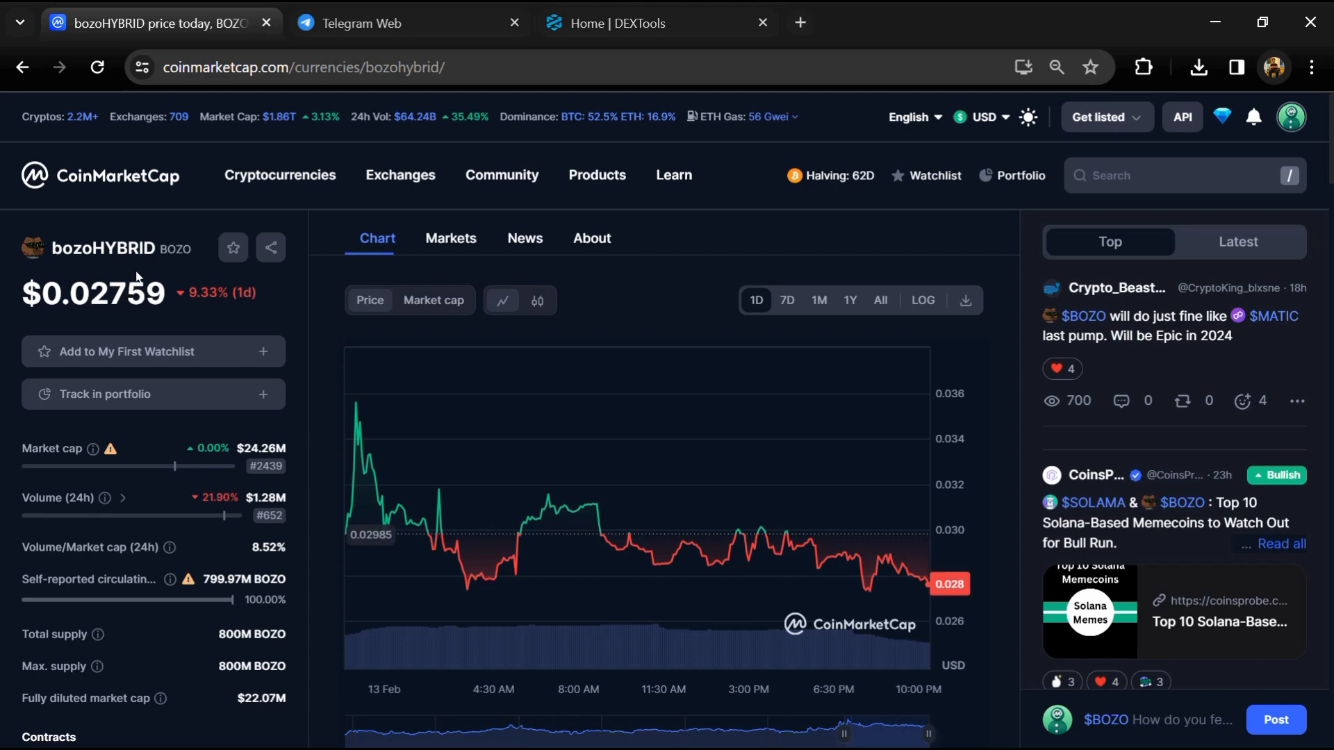
mouse_move(22, 430)
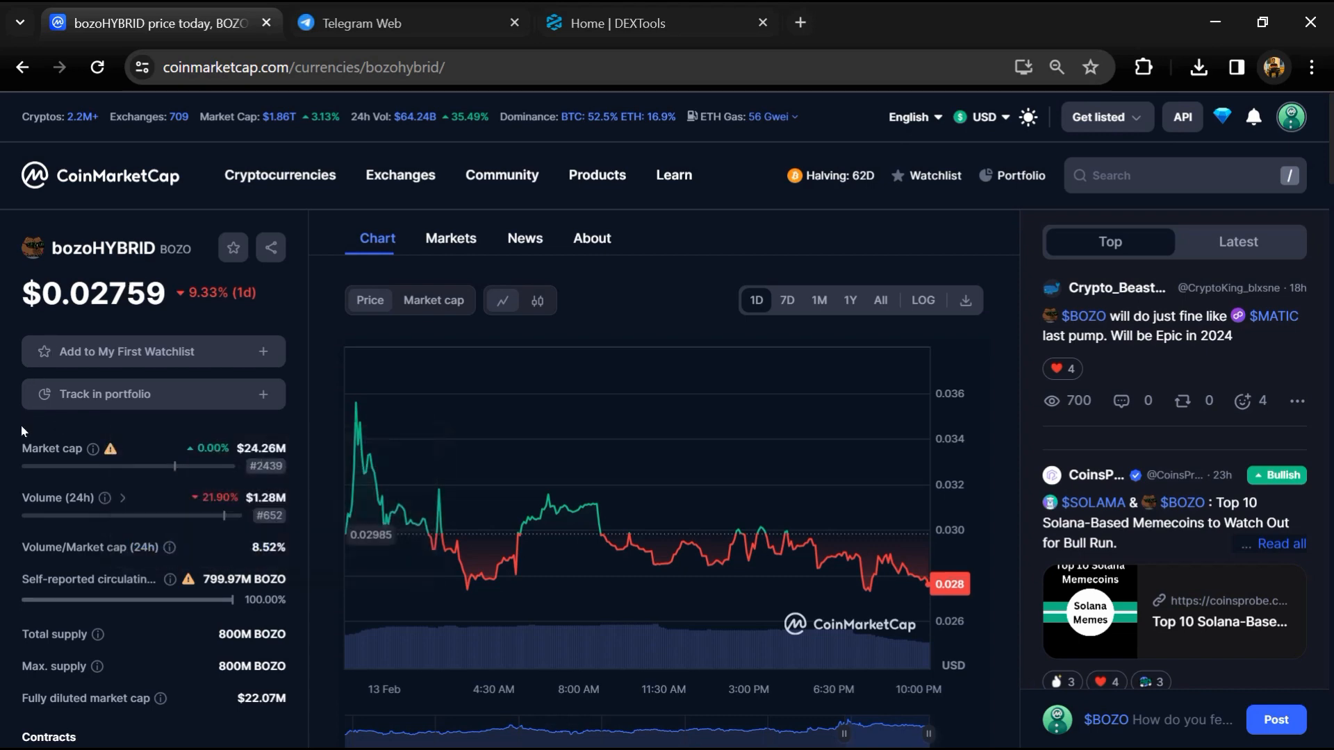
- Scroll the bozoHYBRID CoinMarketCap page to view its Cyberscope and Certik rating scores
scroll(down, 3)
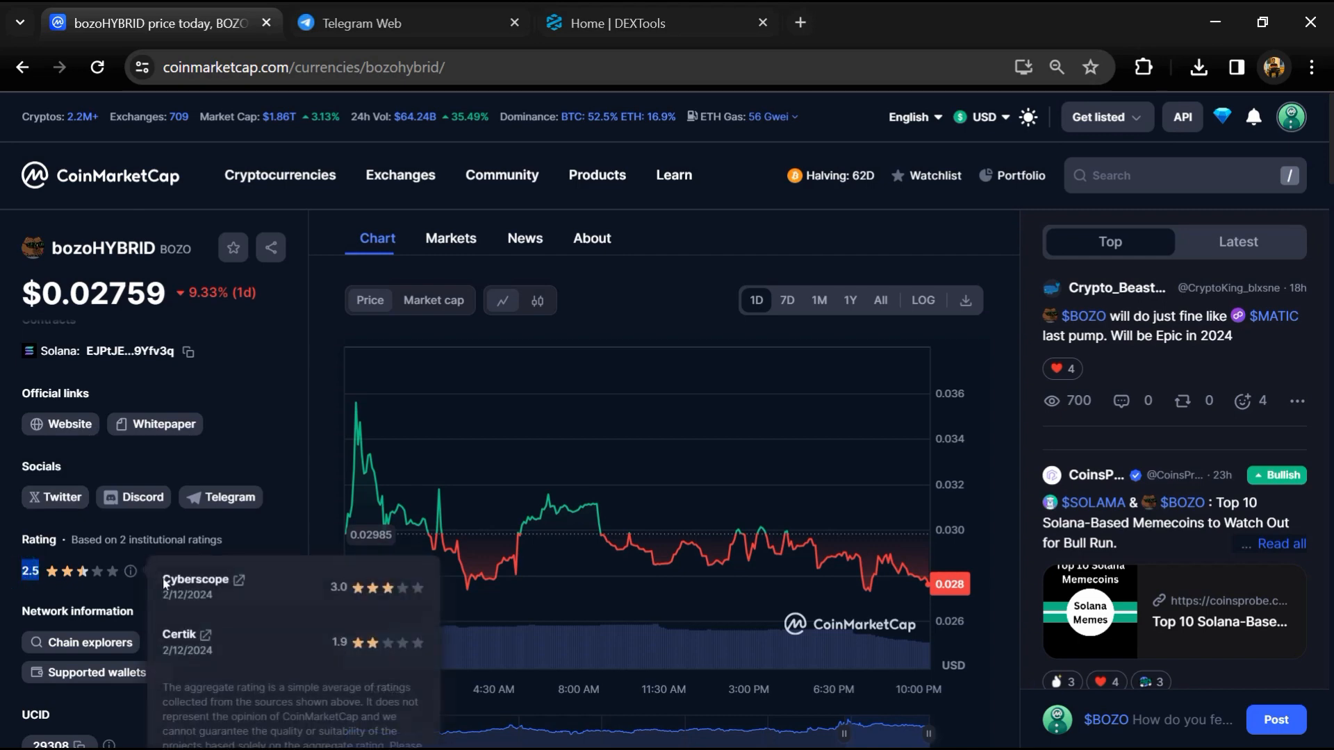
mouse_move(212, 631)
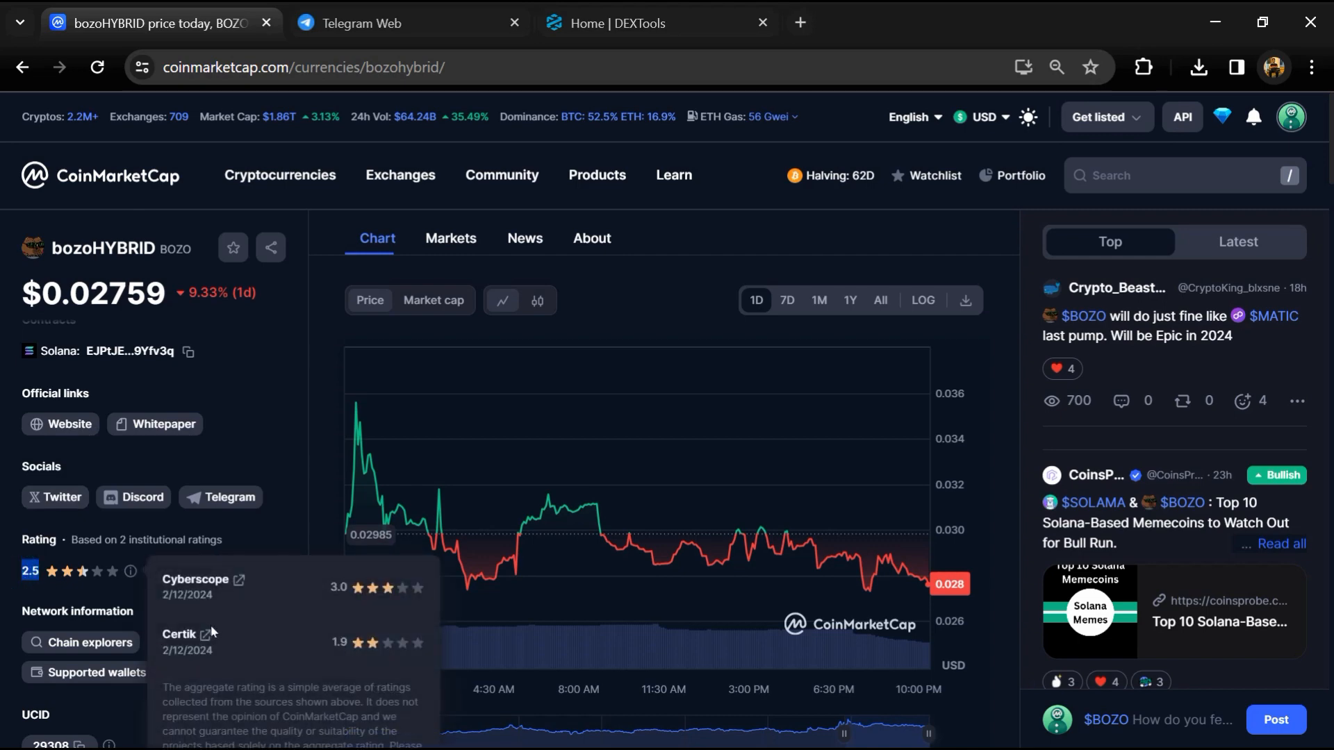
scroll(up, 3)
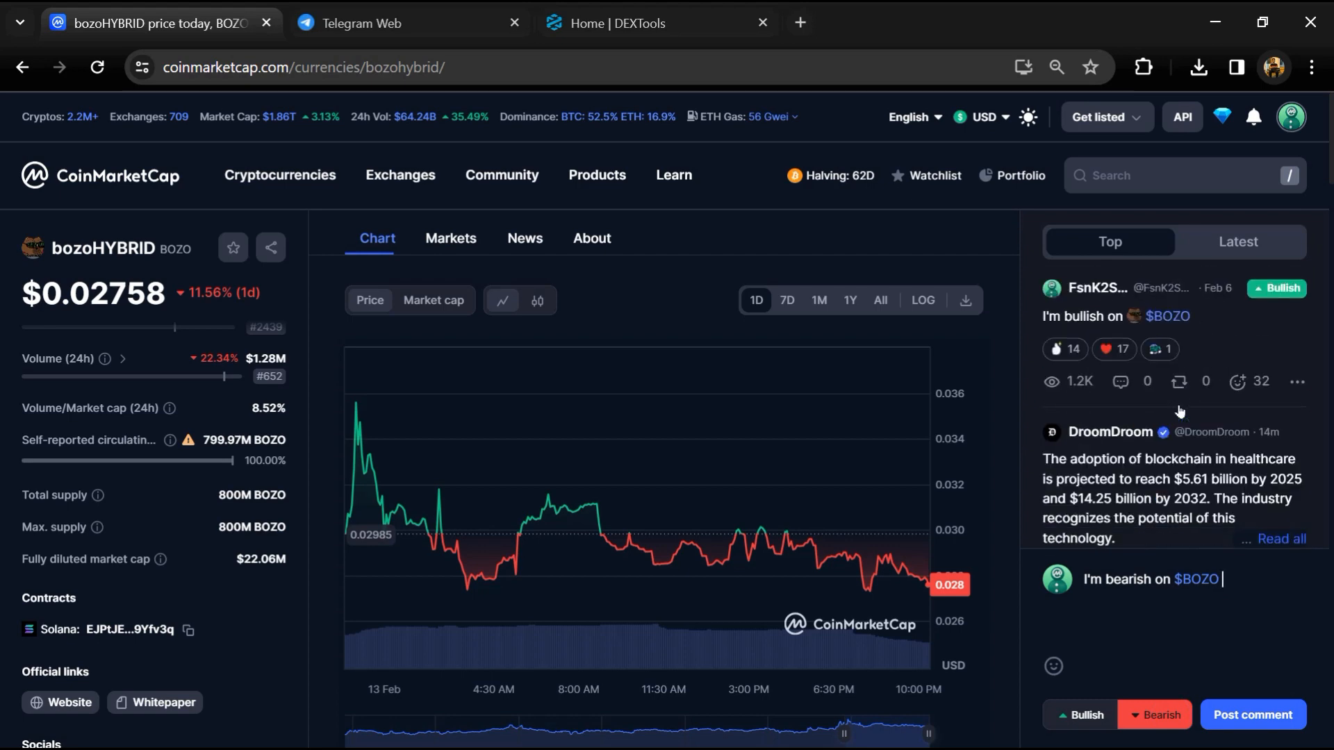
- Browse the Latest $BOZO community posts, then open the Crypto Finance Telegram community
click(1236, 242)
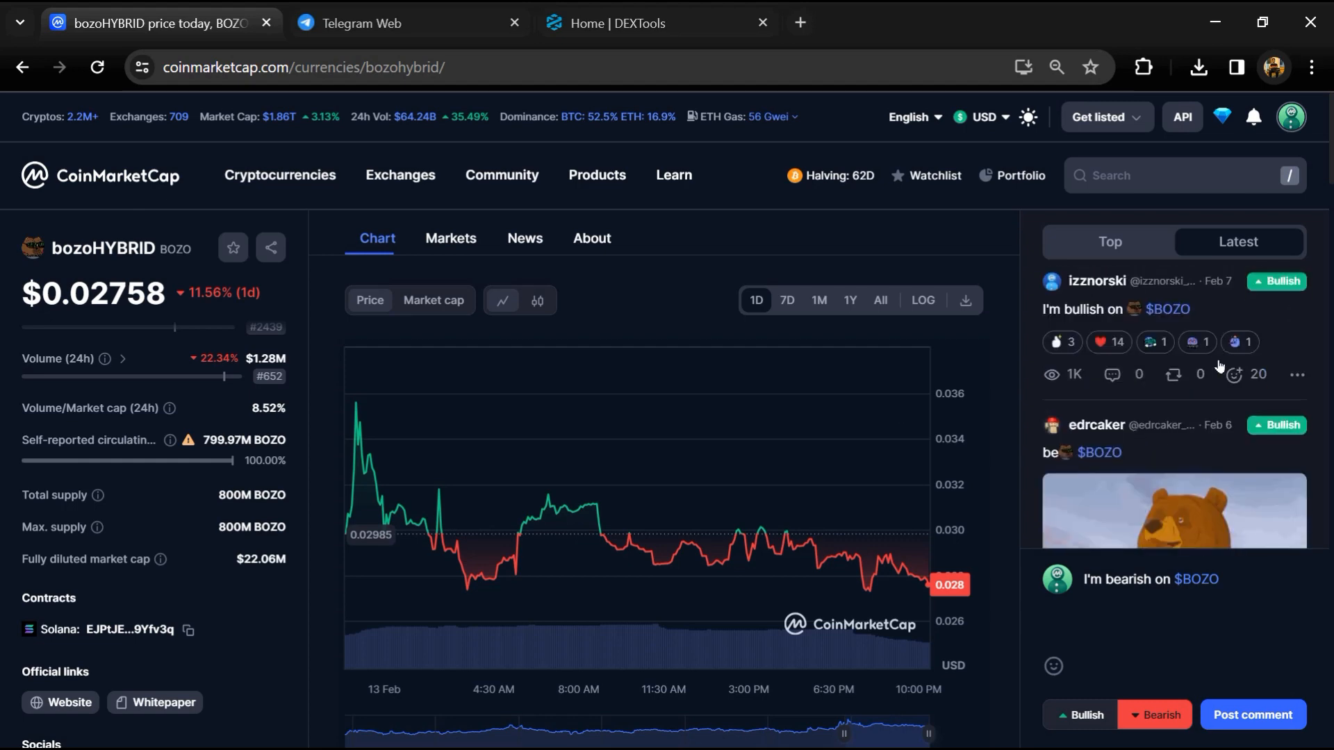
scroll(down, 3)
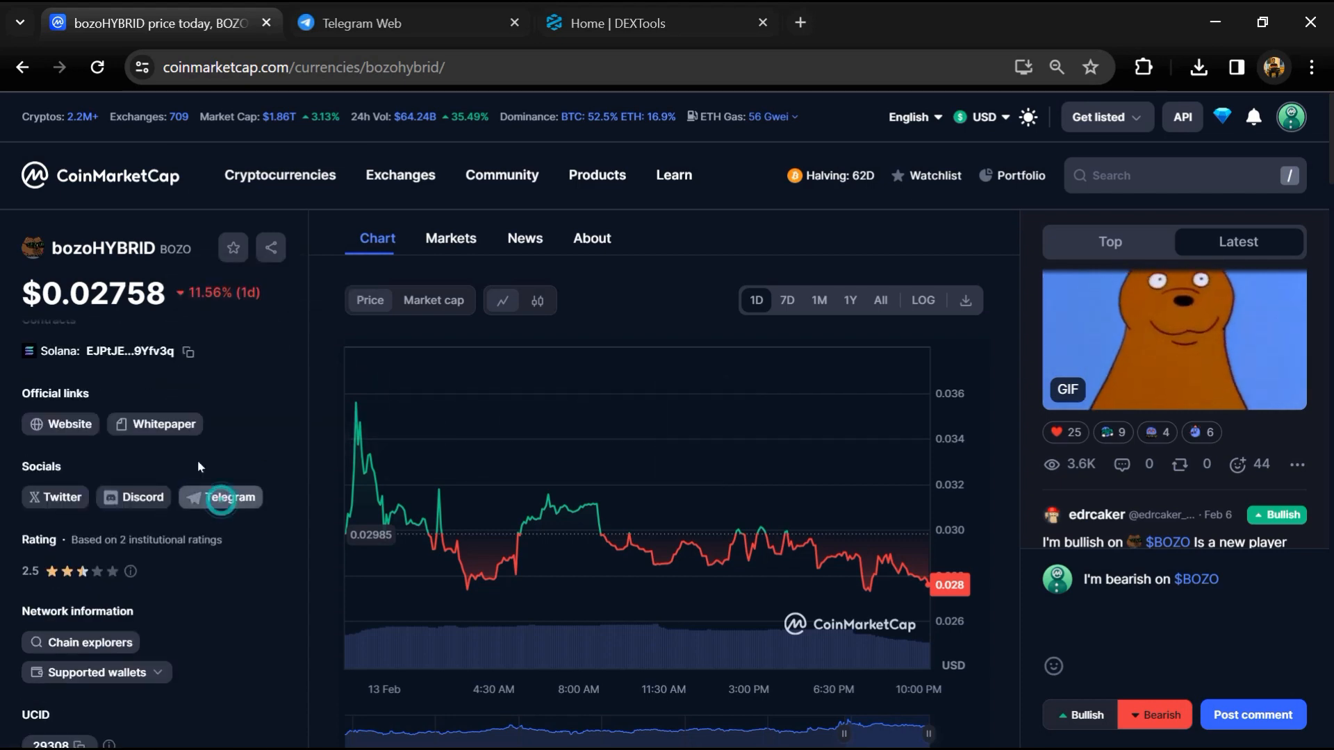
click(228, 497)
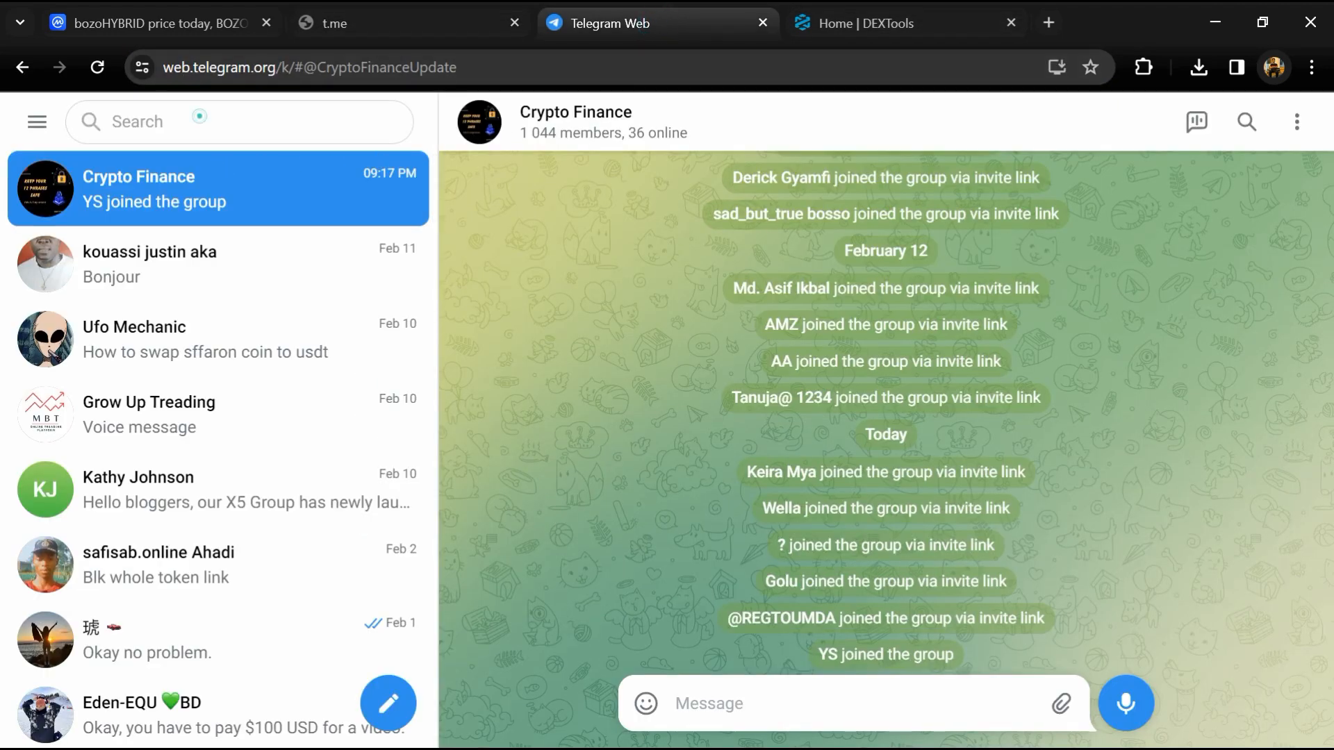
- Find the bozo HYBRID Telegram group and scroll its messages mentioning 'scam'
text(bozoHYBRID)
text(scam)
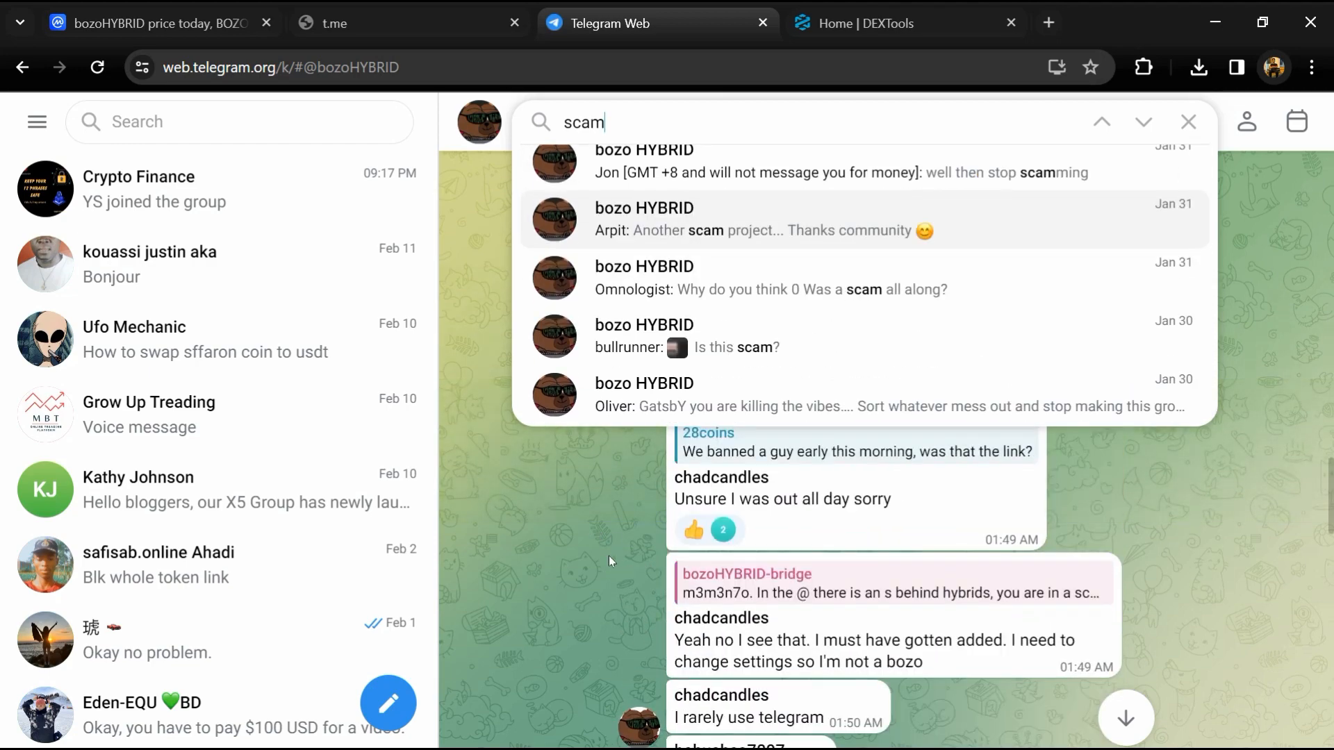
scroll(down, 3)
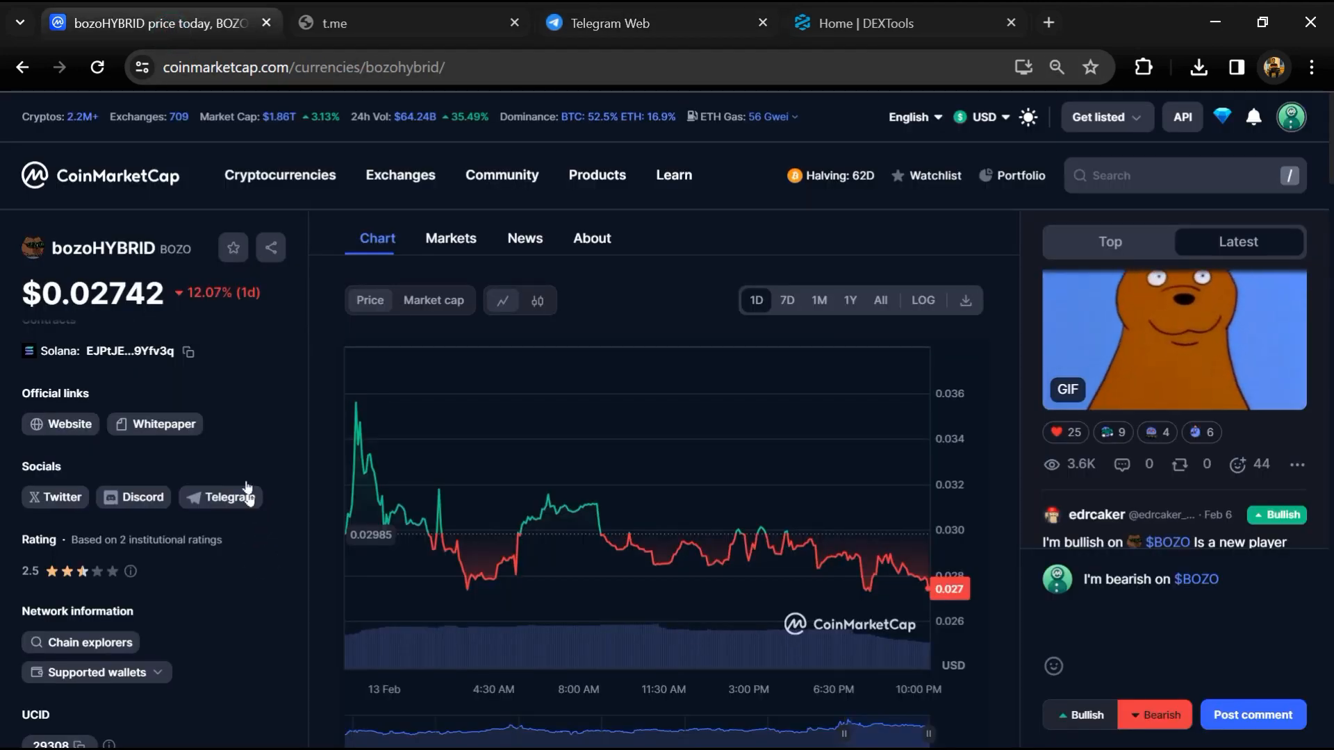
- Copy bozoHYBRID's Solana contract address and switch to the DEXTools tab
click(187, 351)
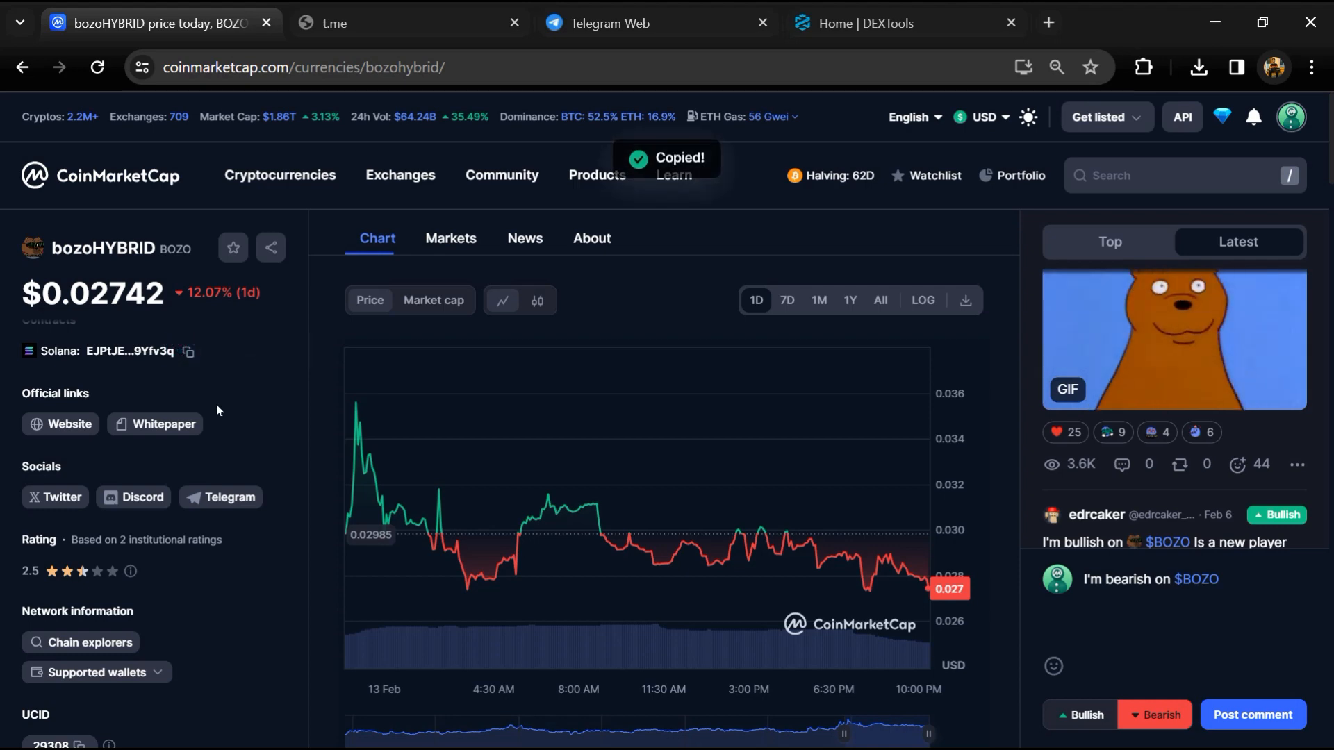
click(893, 23)
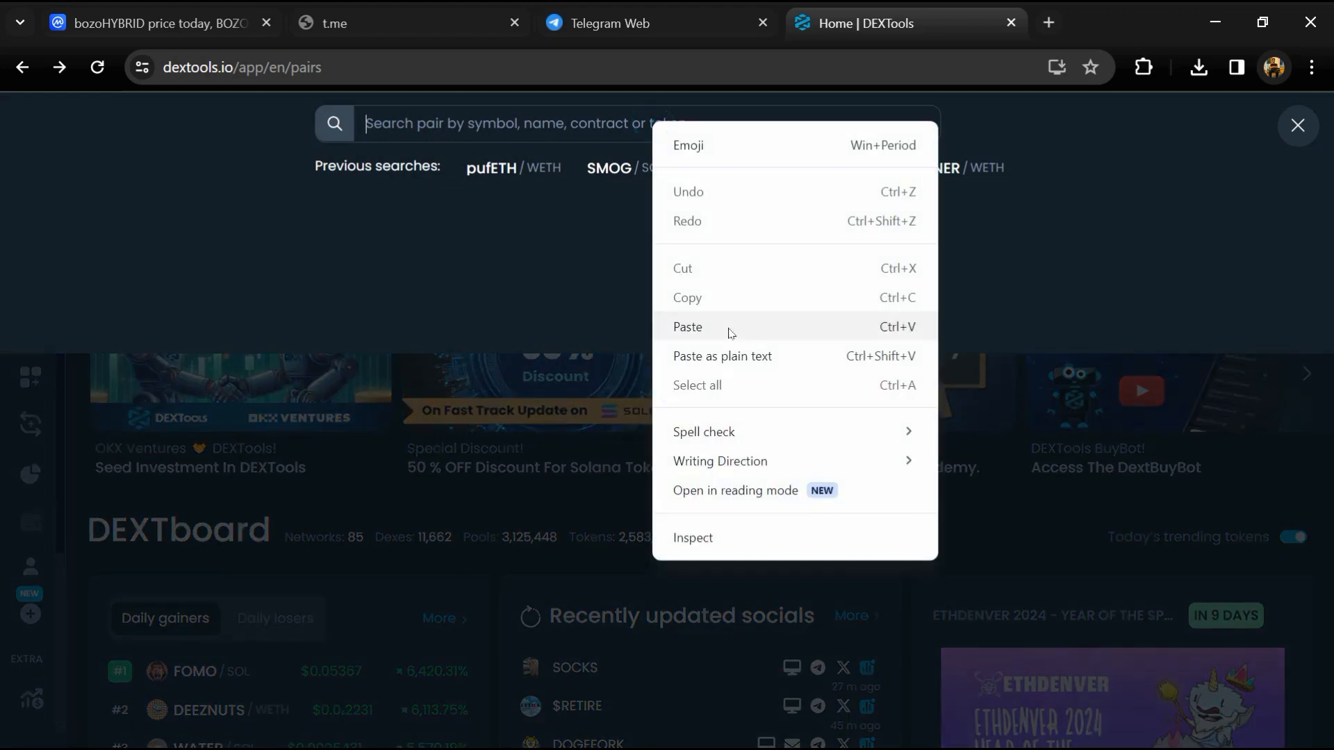
- Look up the bozo/SOL pair by contract address and check its audit scan, showing no alerts
click(687, 327)
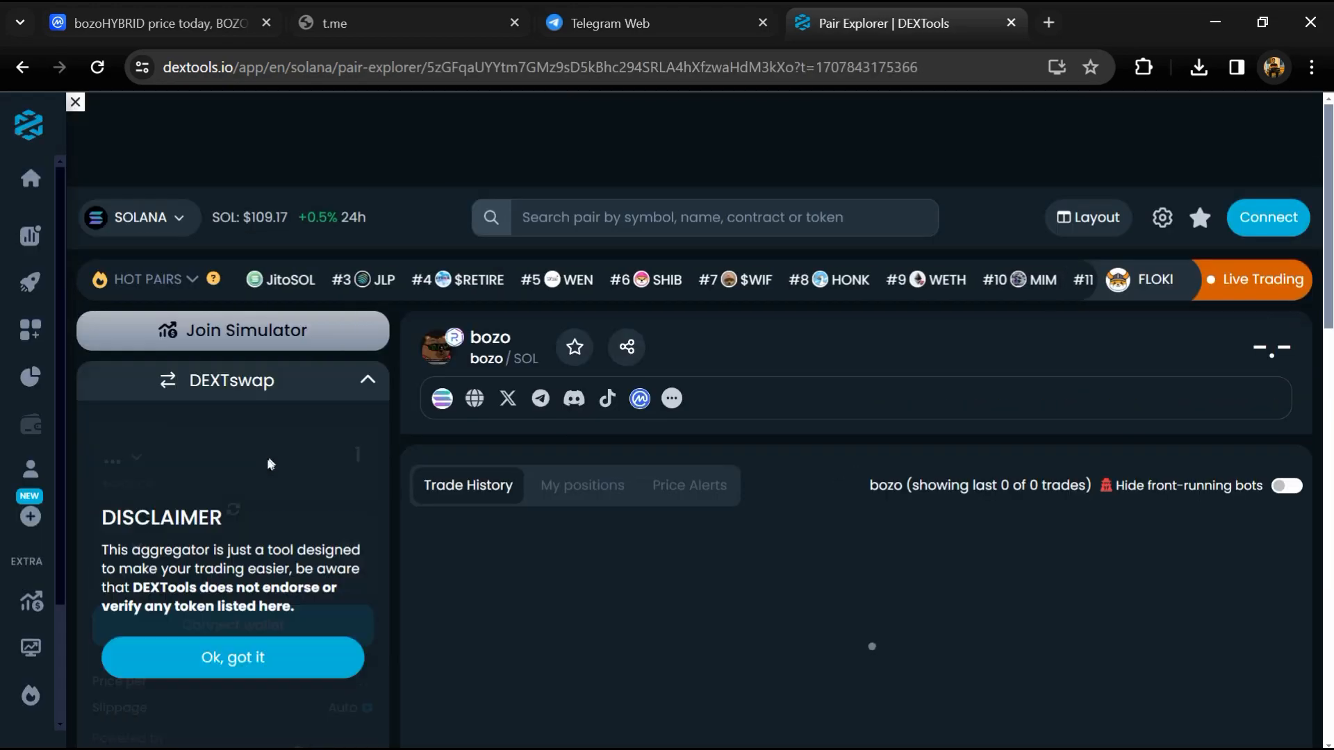
click(231, 657)
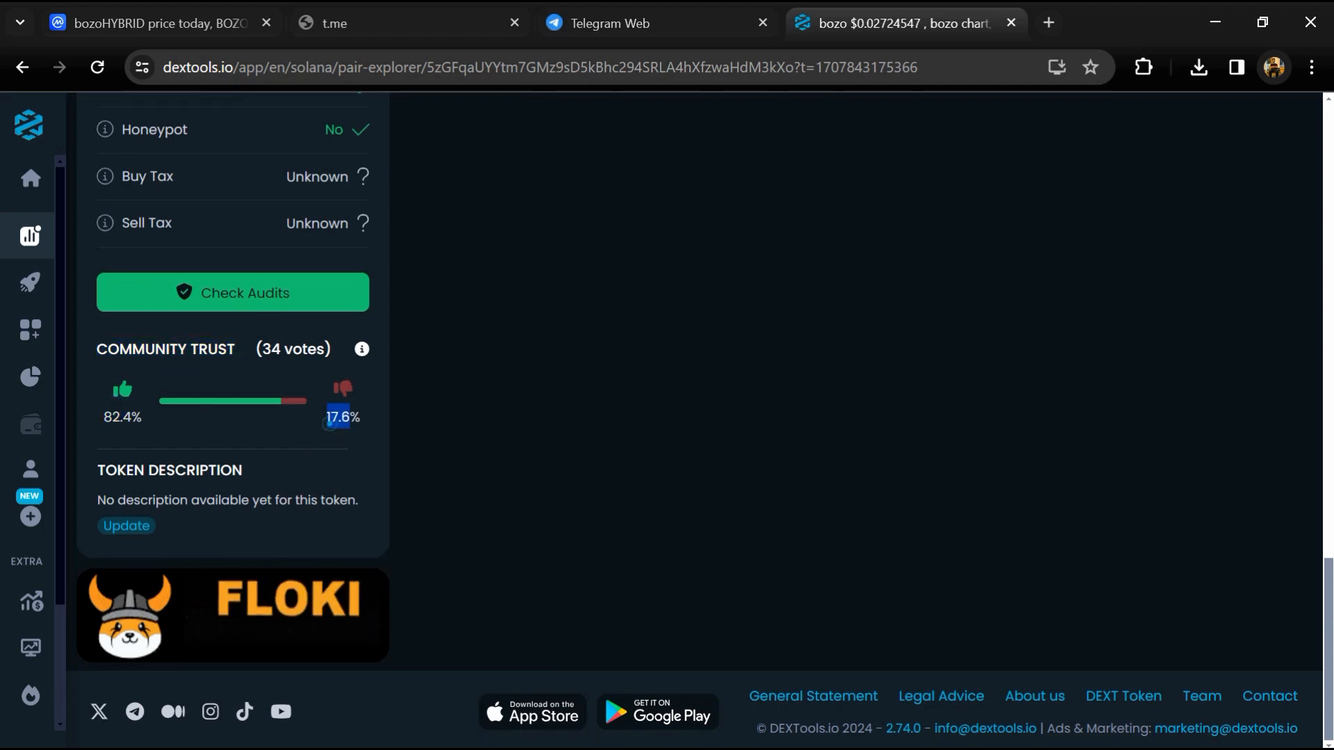
click(231, 292)
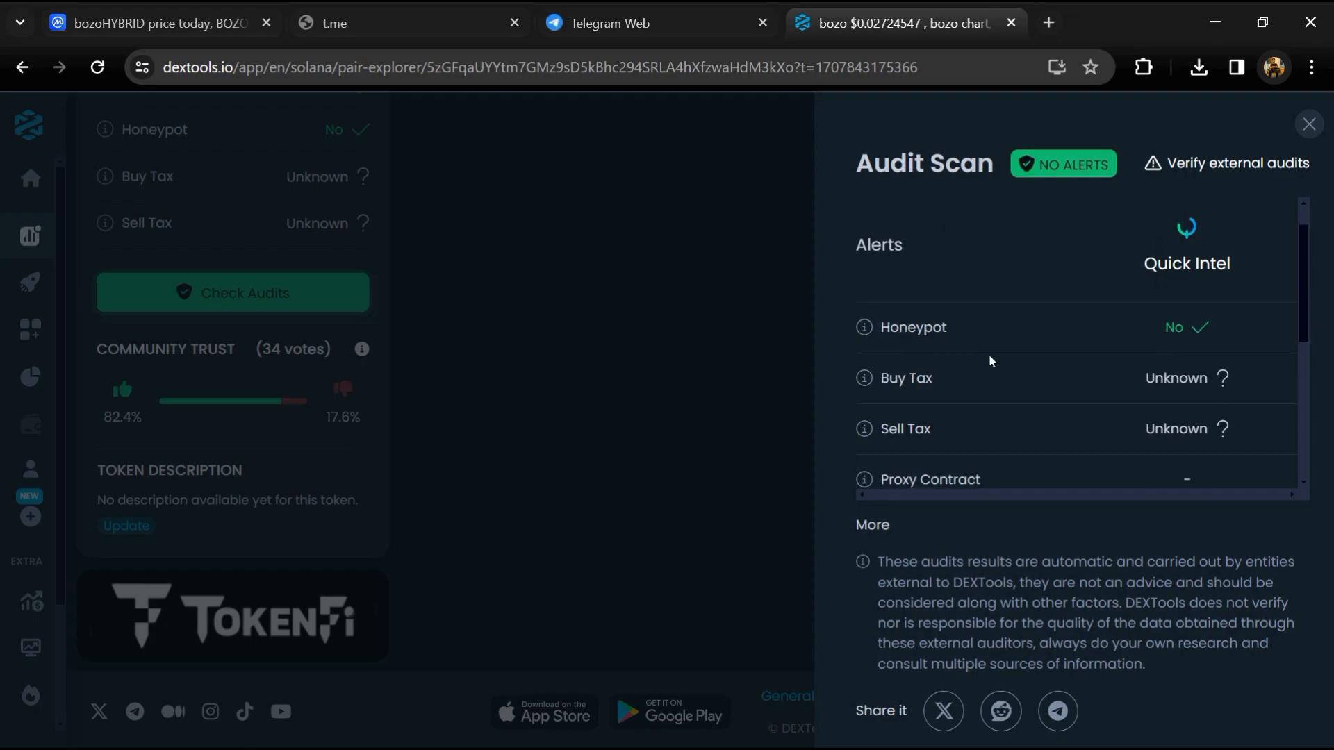
scroll(up, 3)
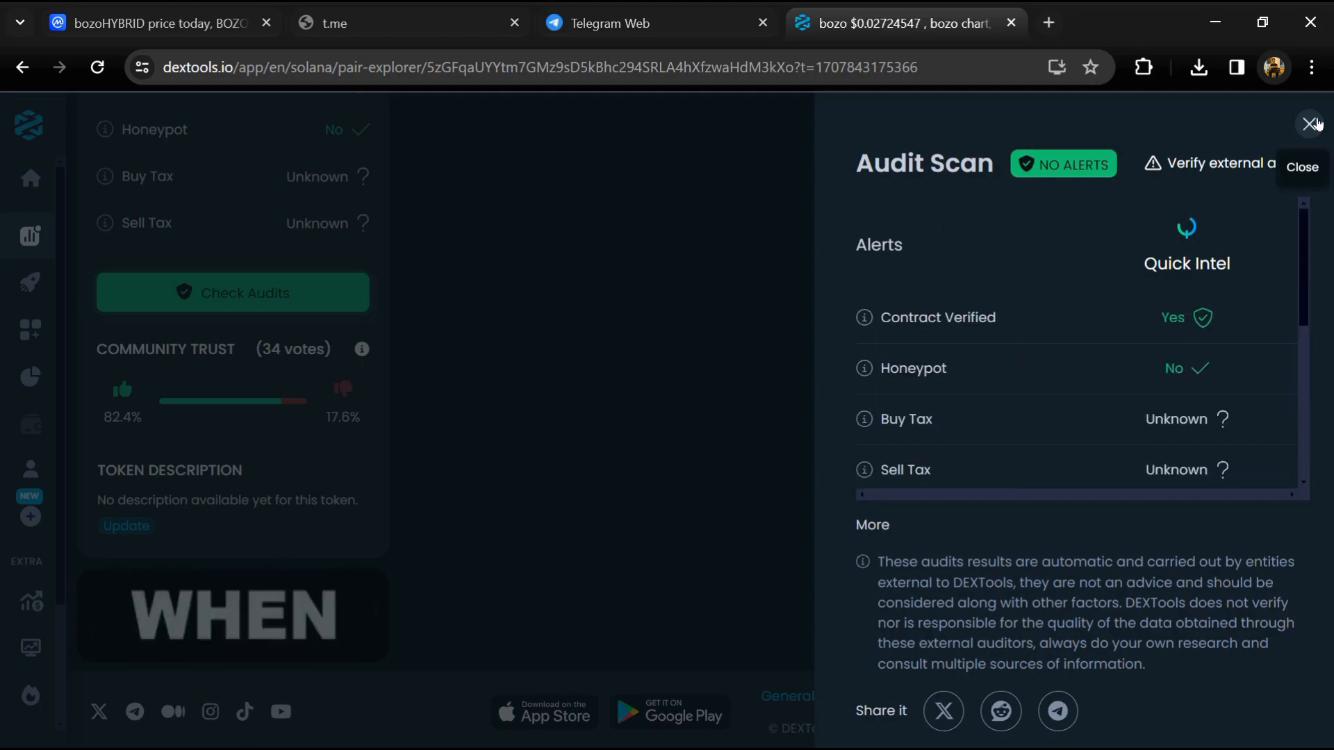
click(1308, 124)
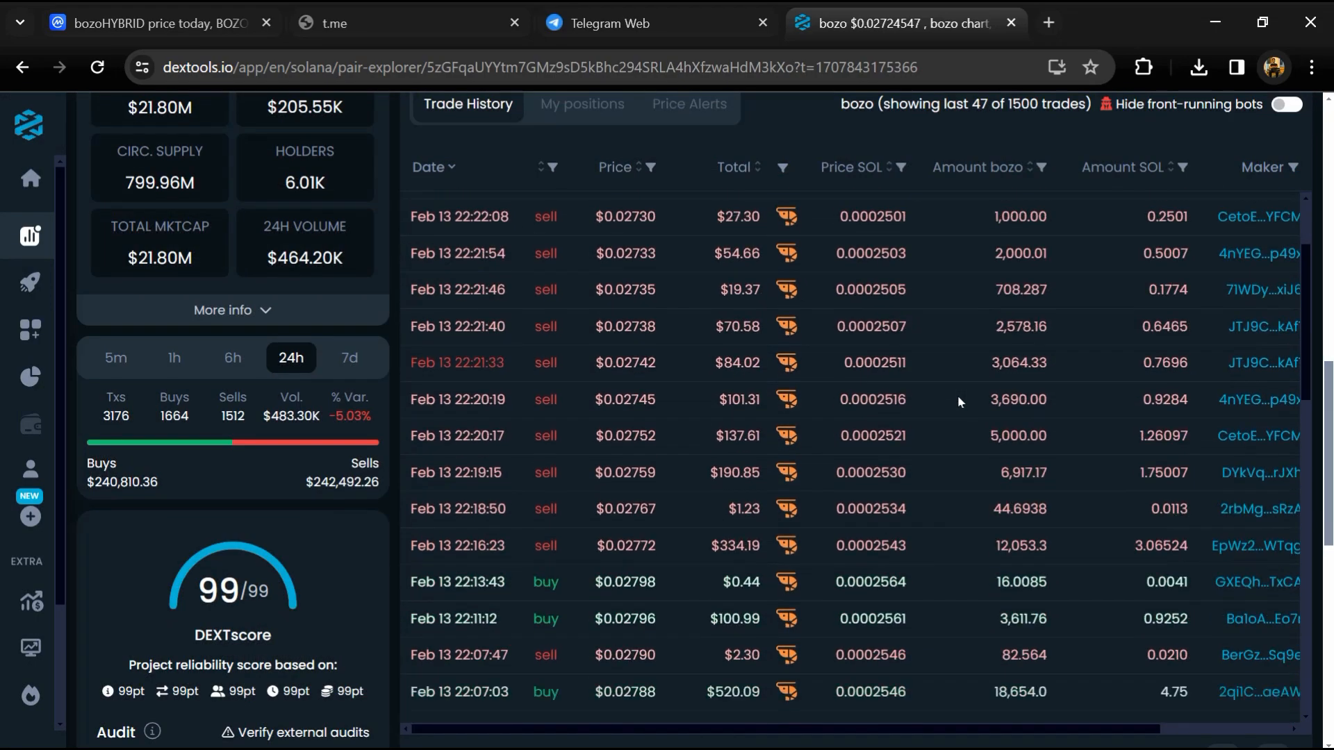
- Scroll the bozo/SOL pair's recent trade history, then return to CoinMarketCap
scroll(down, 3)
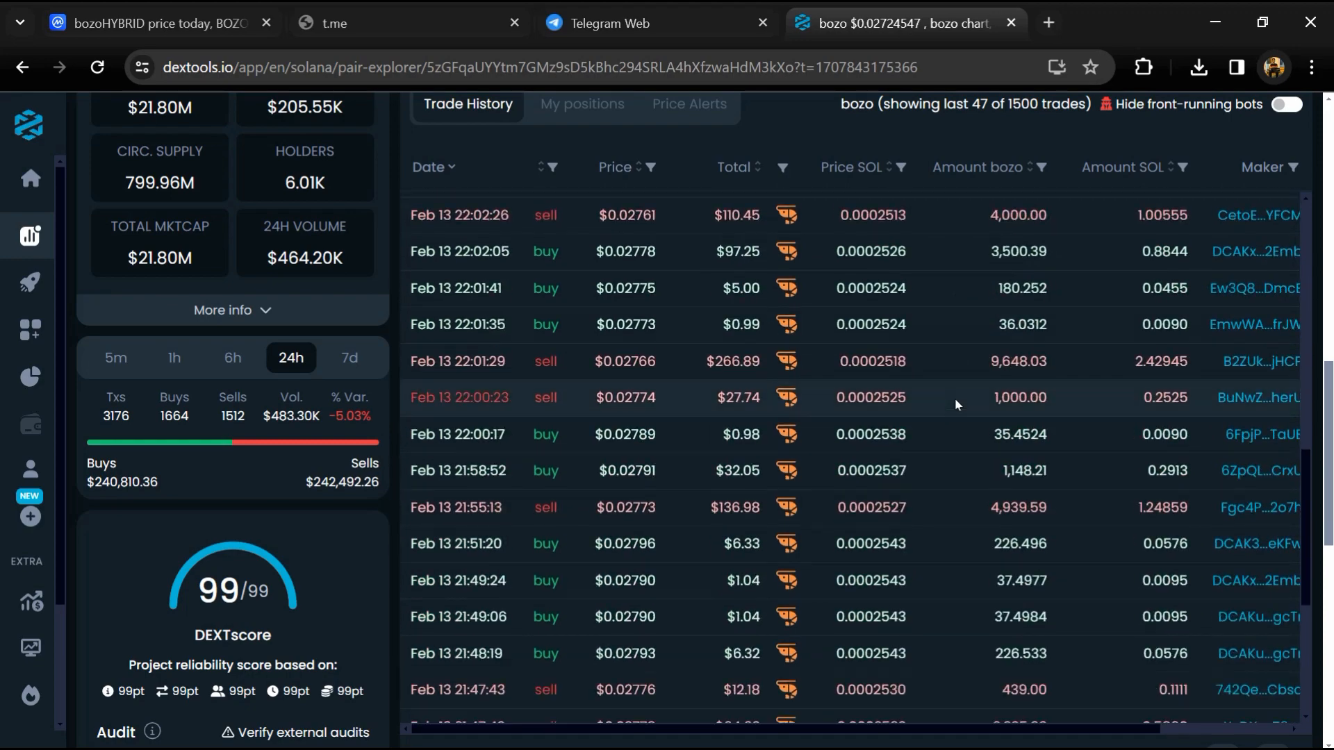
scroll(down, 3)
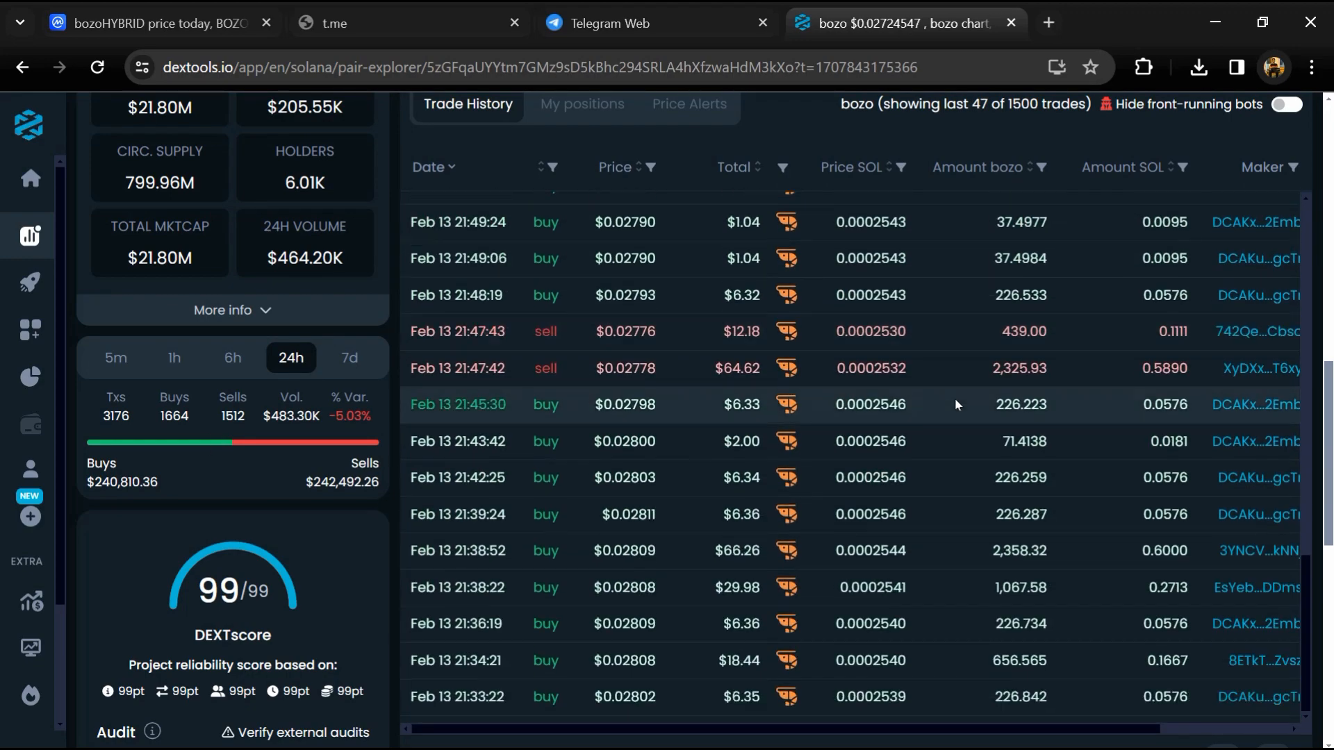
click(153, 23)
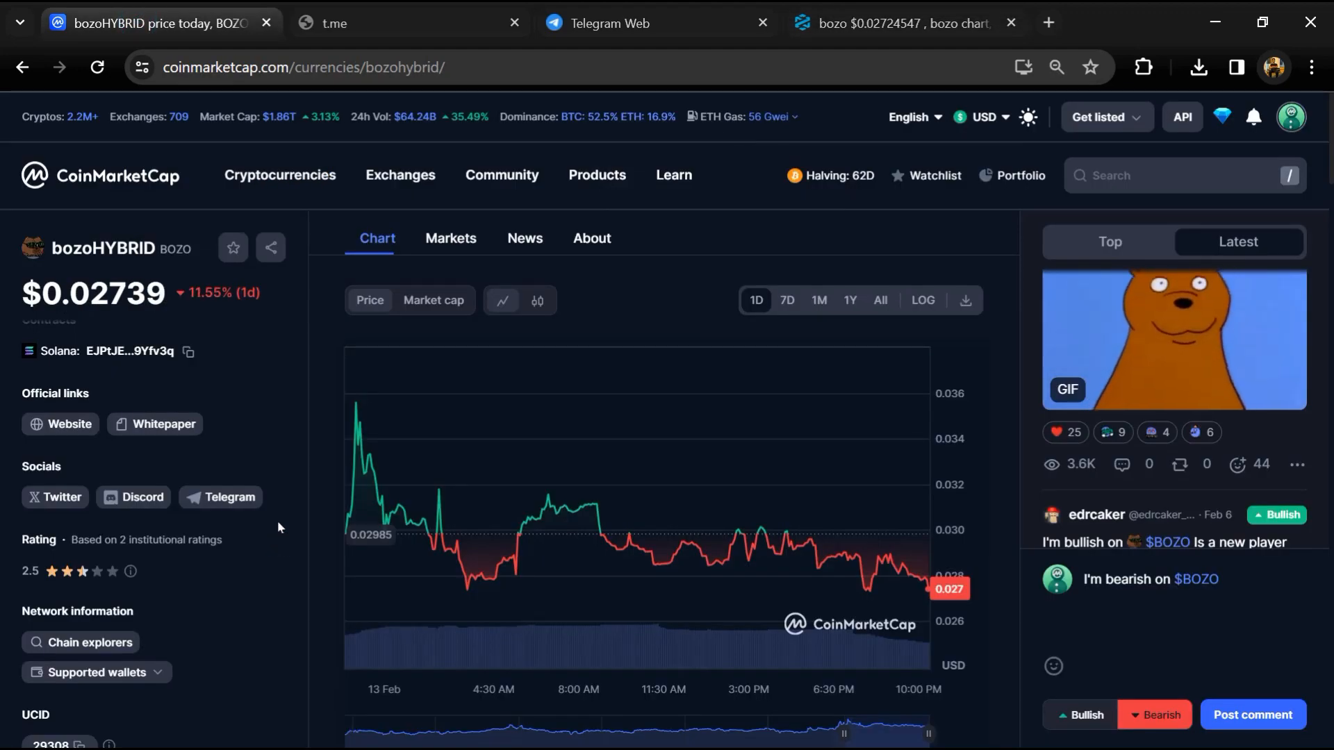
- Expand bozoHYBRID's Markets list to full width and review its 12 pairs' volumes and liquidity
click(450, 237)
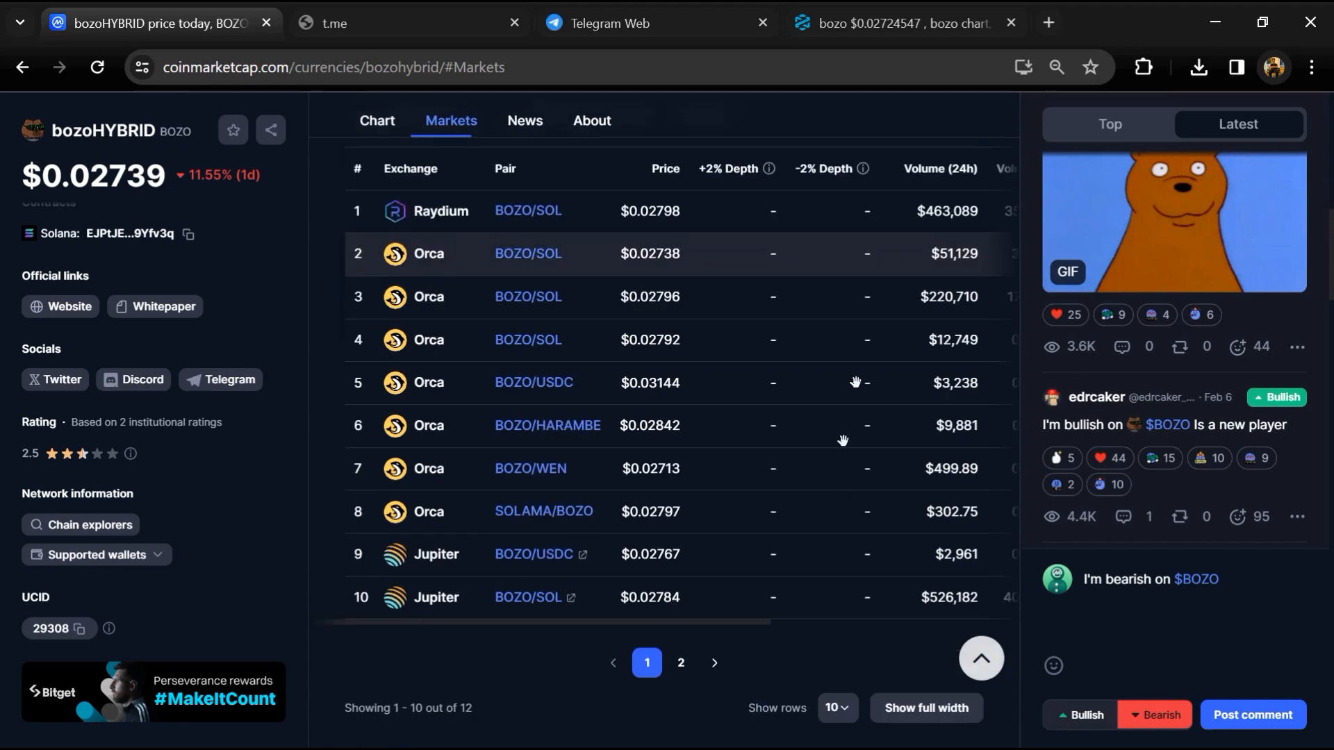
click(926, 708)
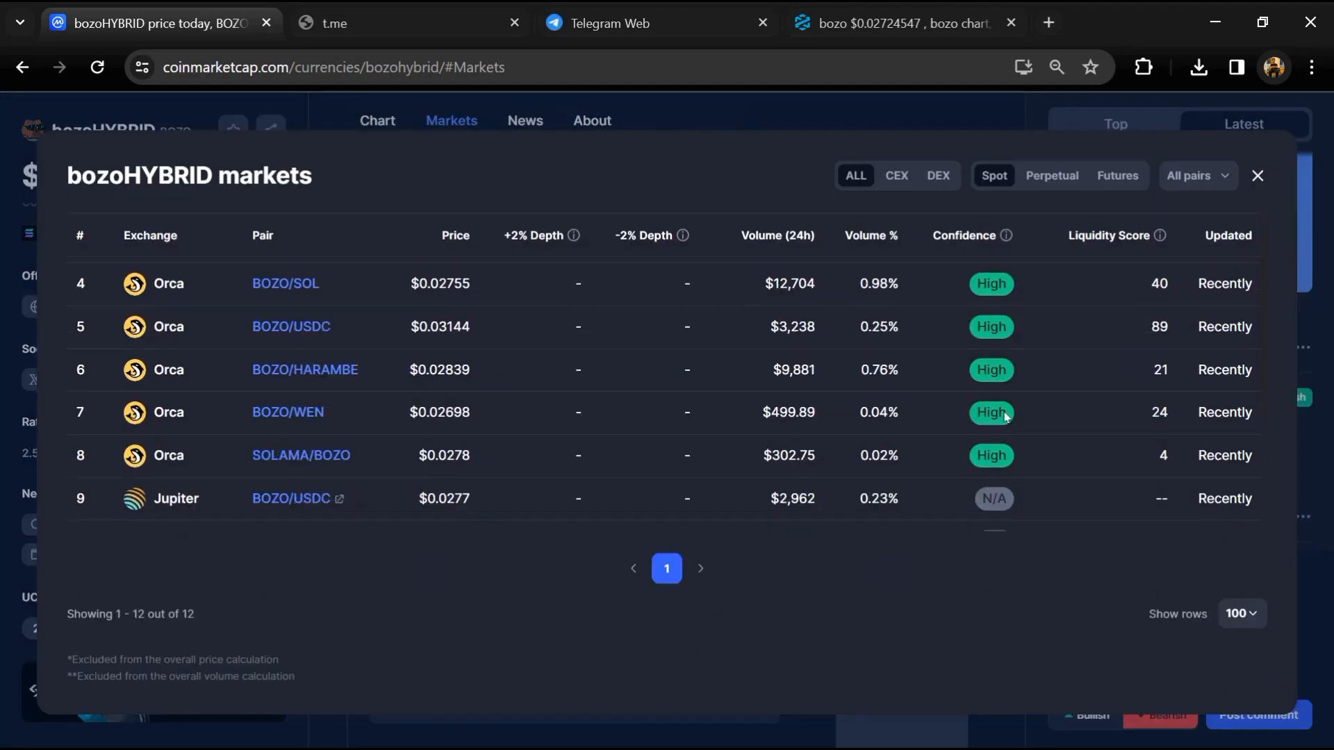
scroll(up, 3)
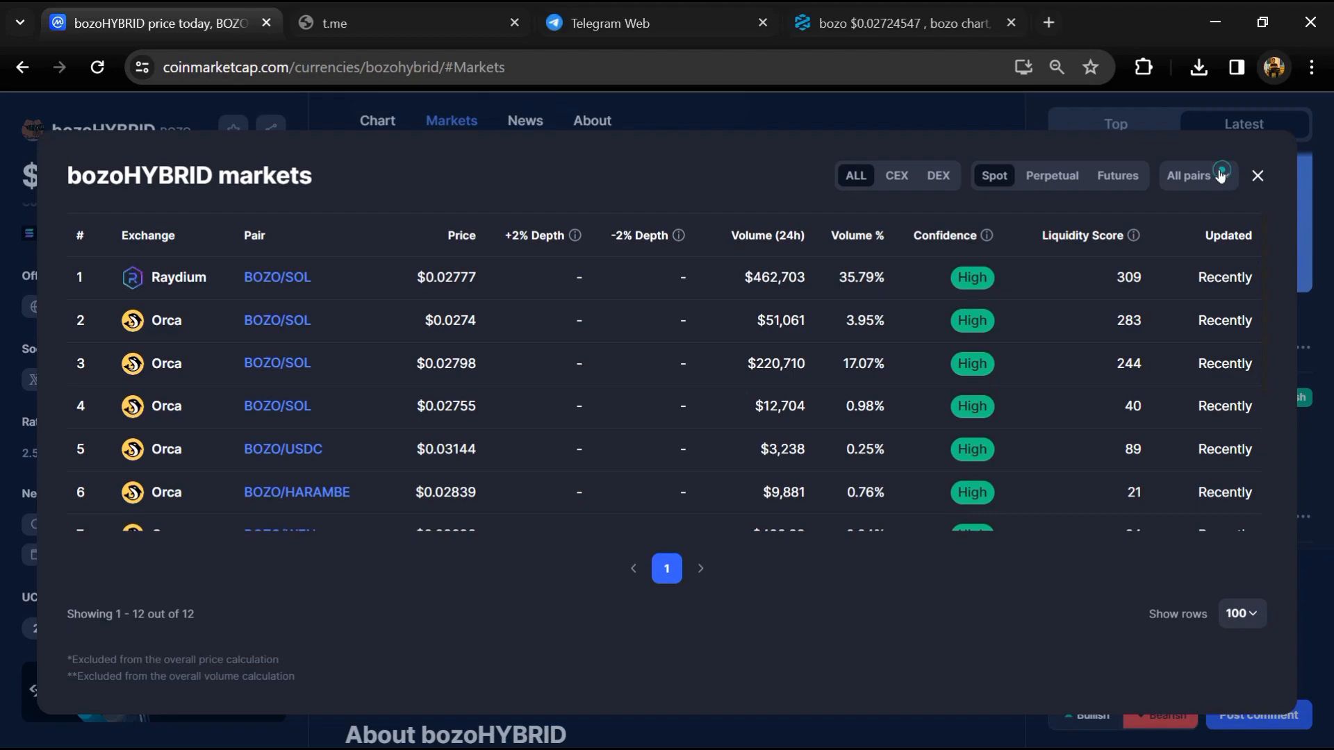
click(1257, 176)
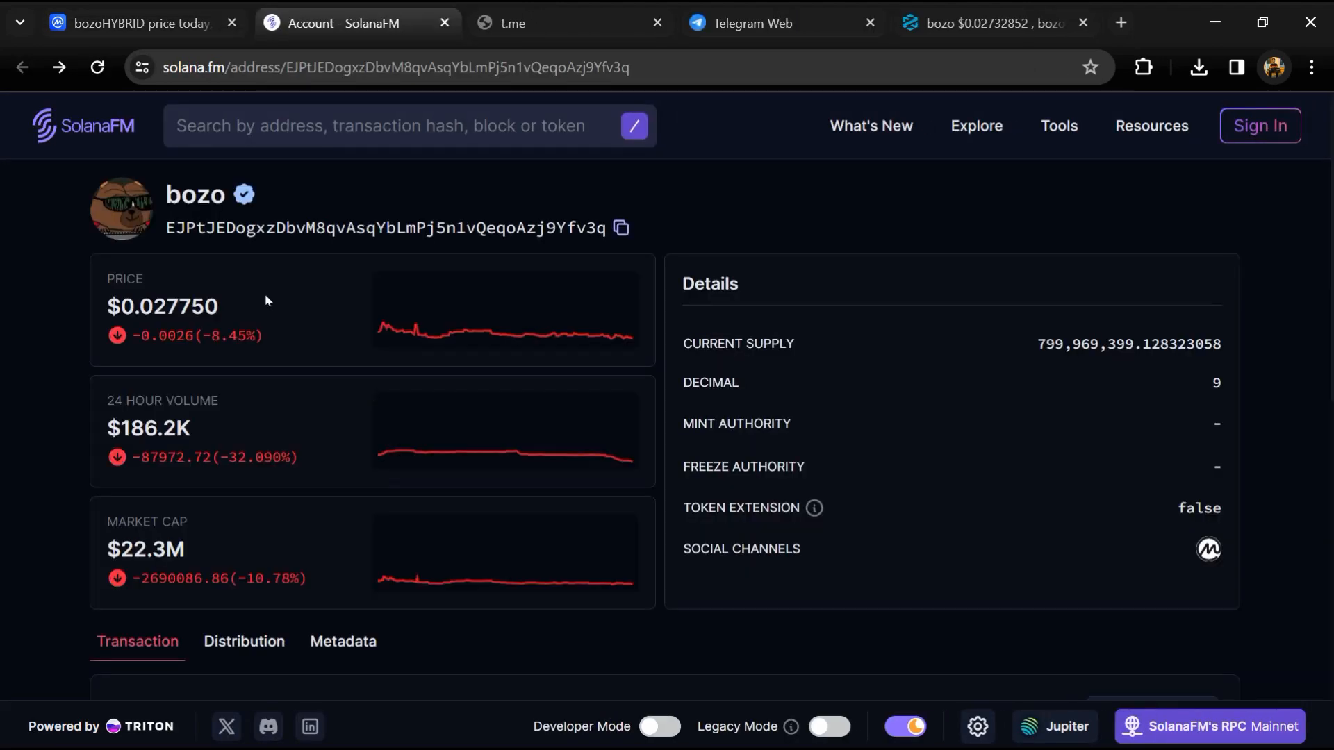
- Scroll the bozo token's SolanaFM page through its supply details and Token Swap transactions
scroll(down, 3)
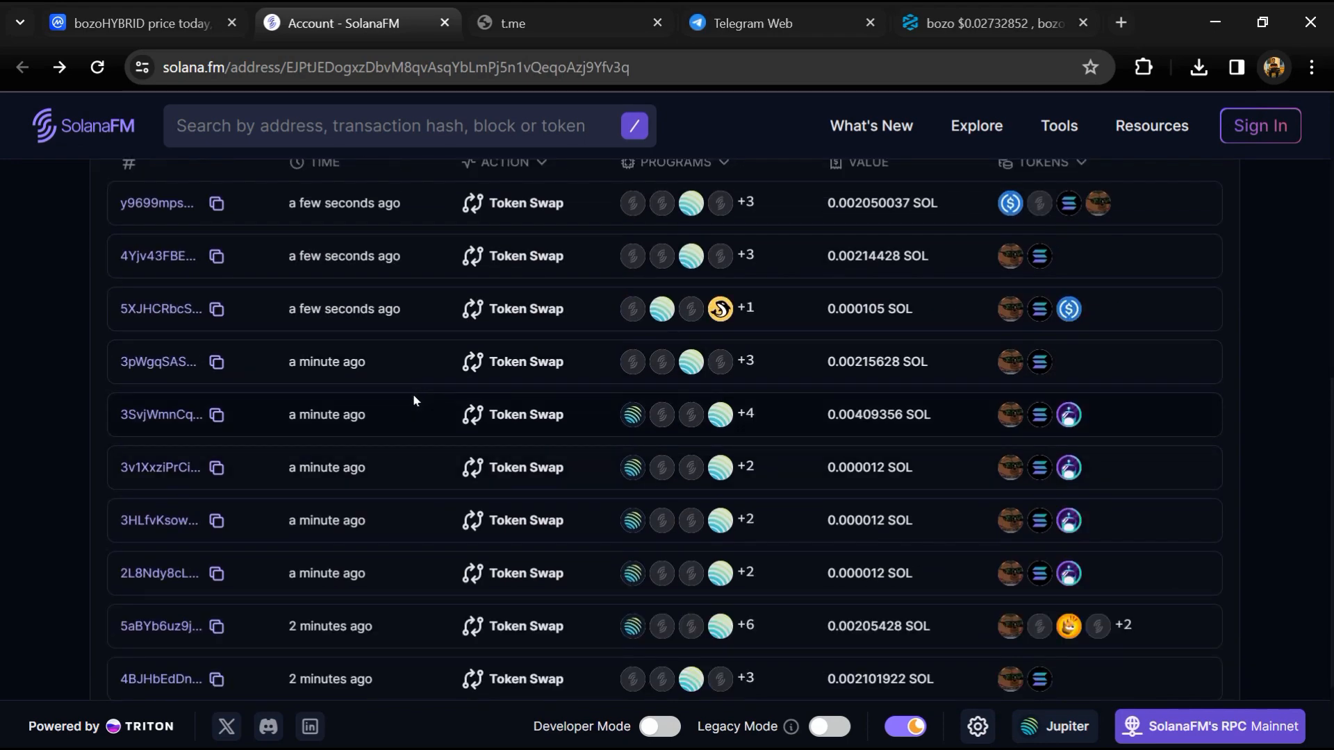
scroll(down, 3)
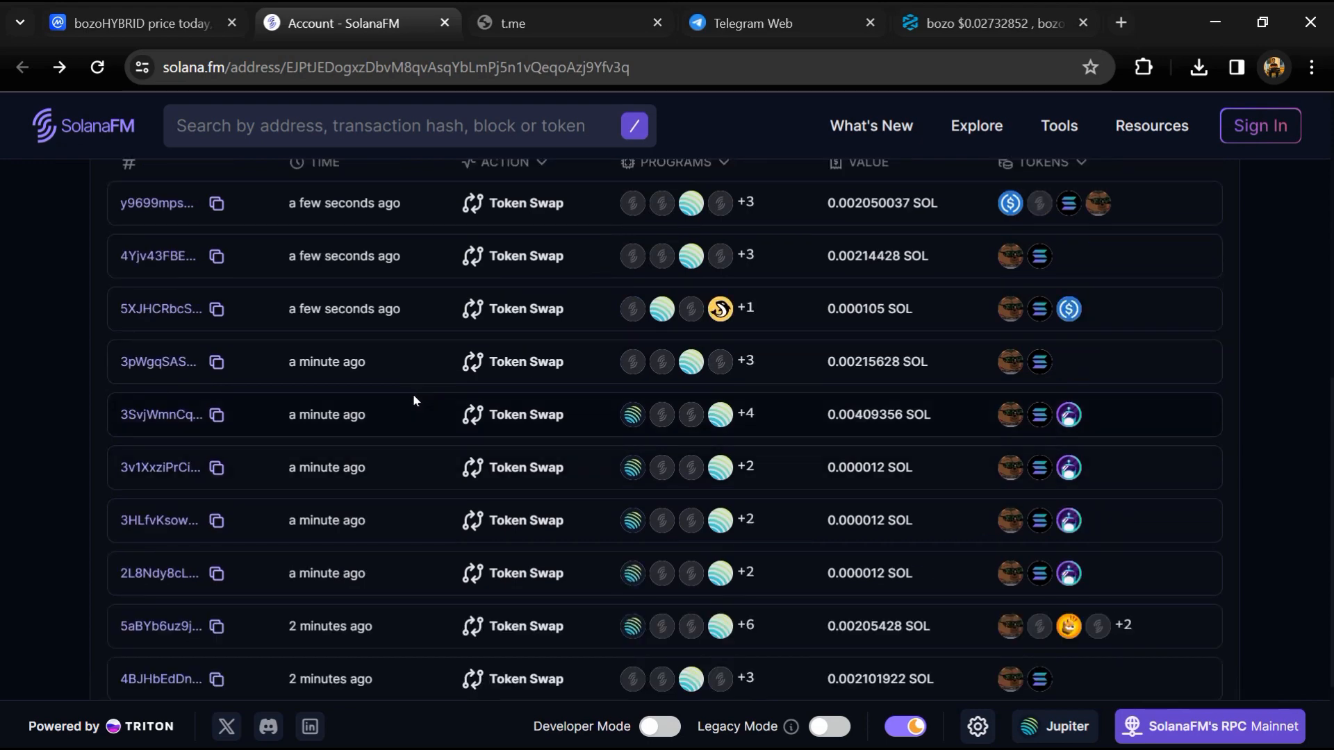
scroll(down, 3)
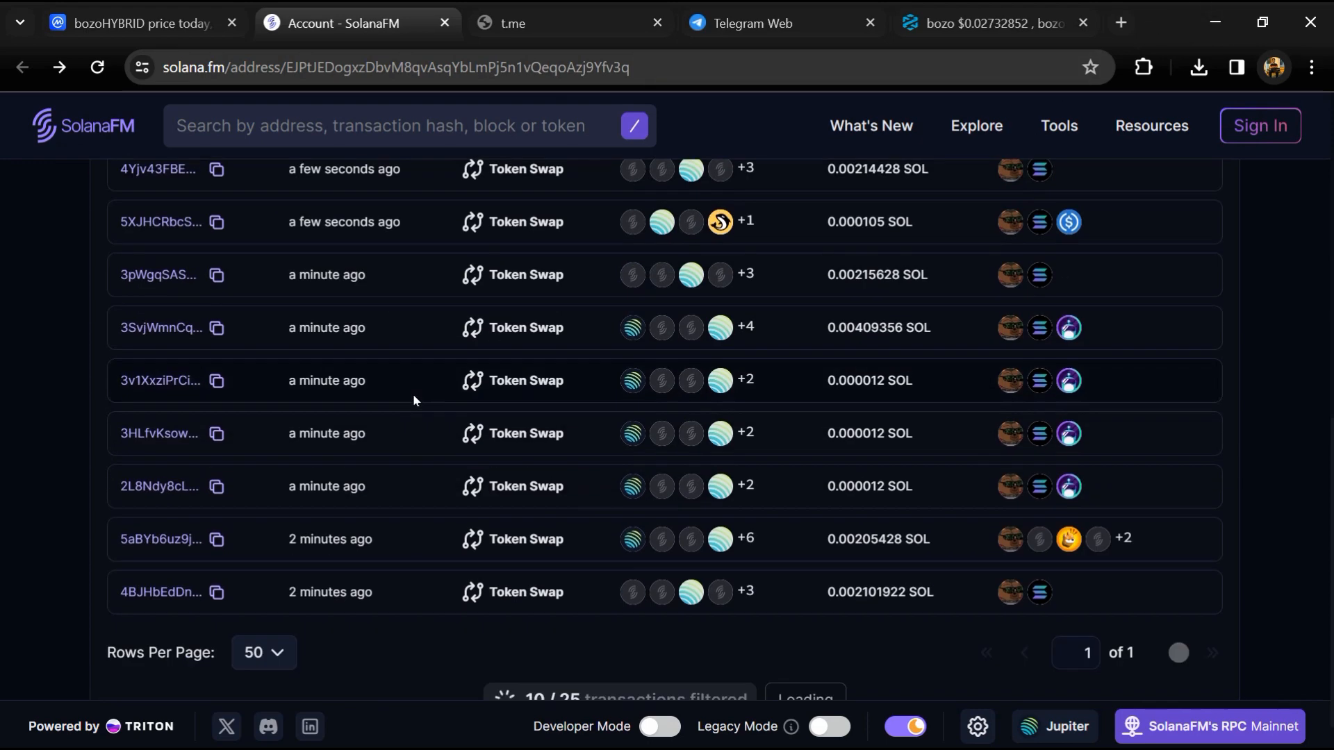
scroll(up, 3)
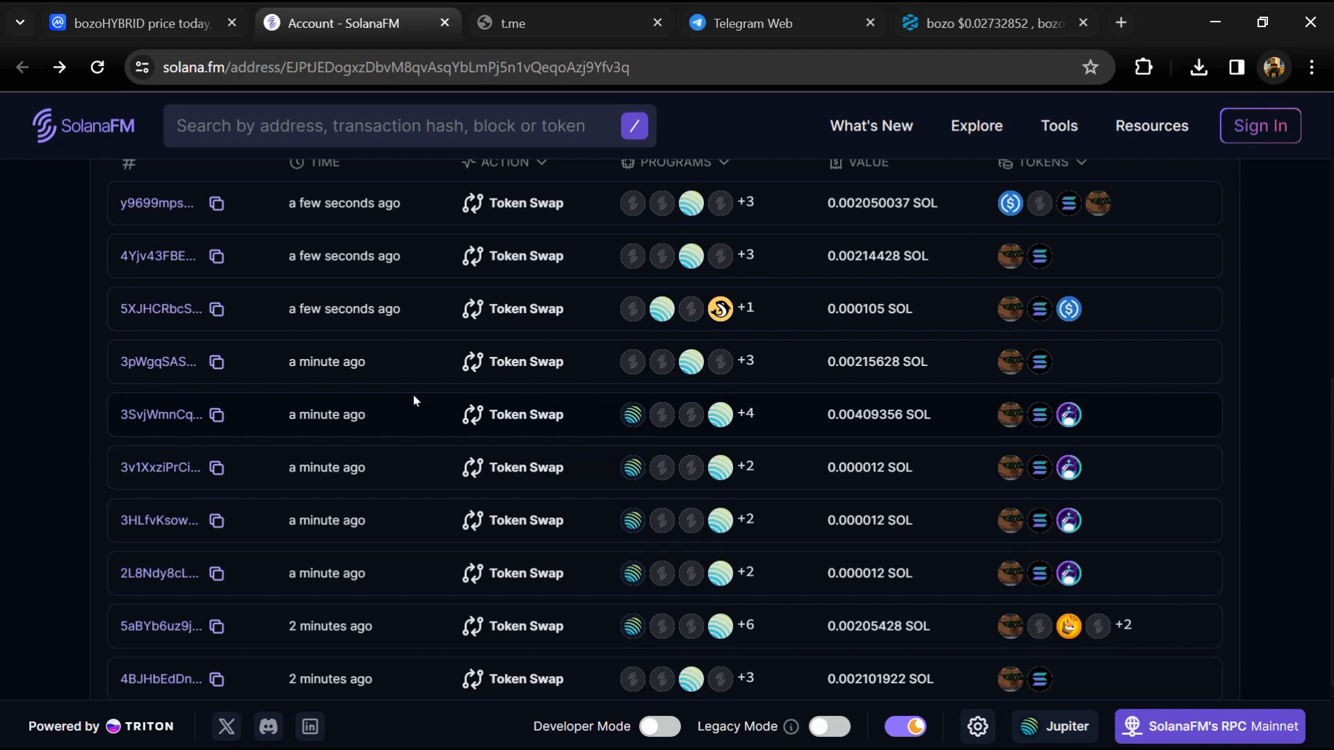
mouse_move(1177, 22)
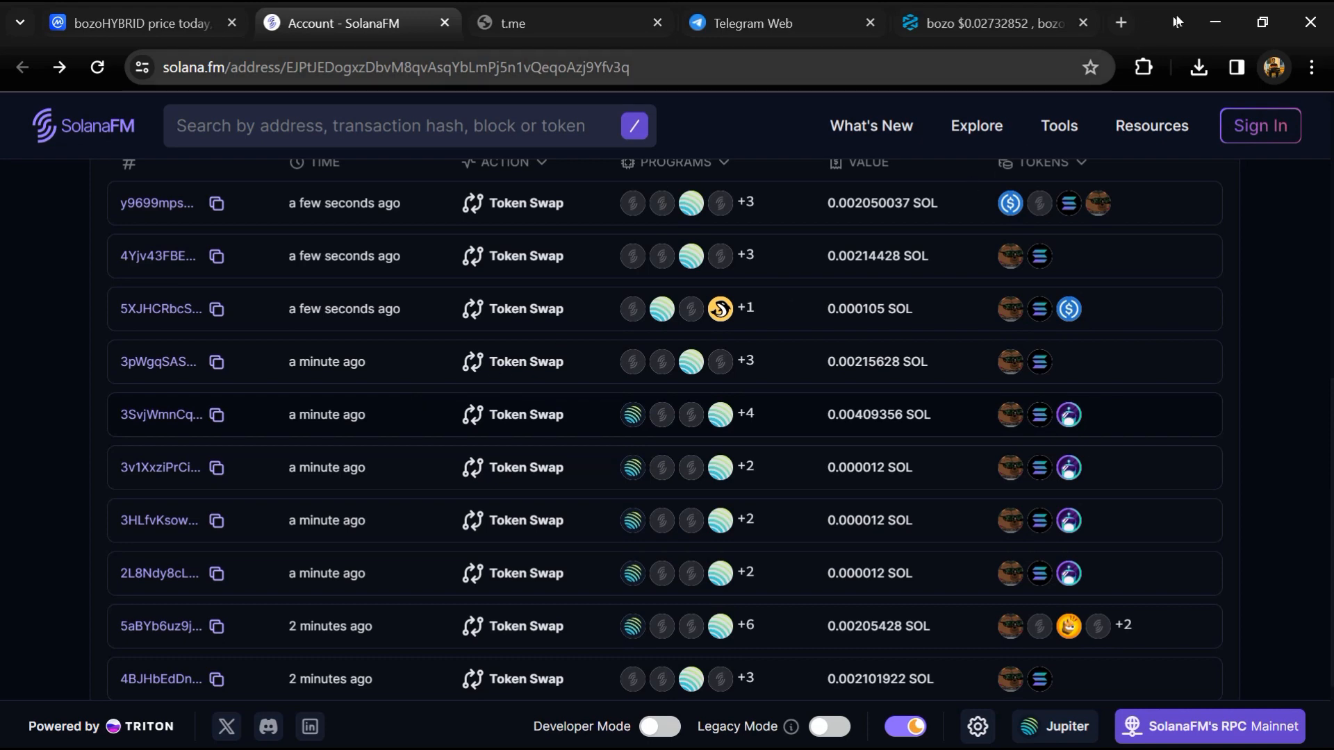
mouse_move(414, 400)
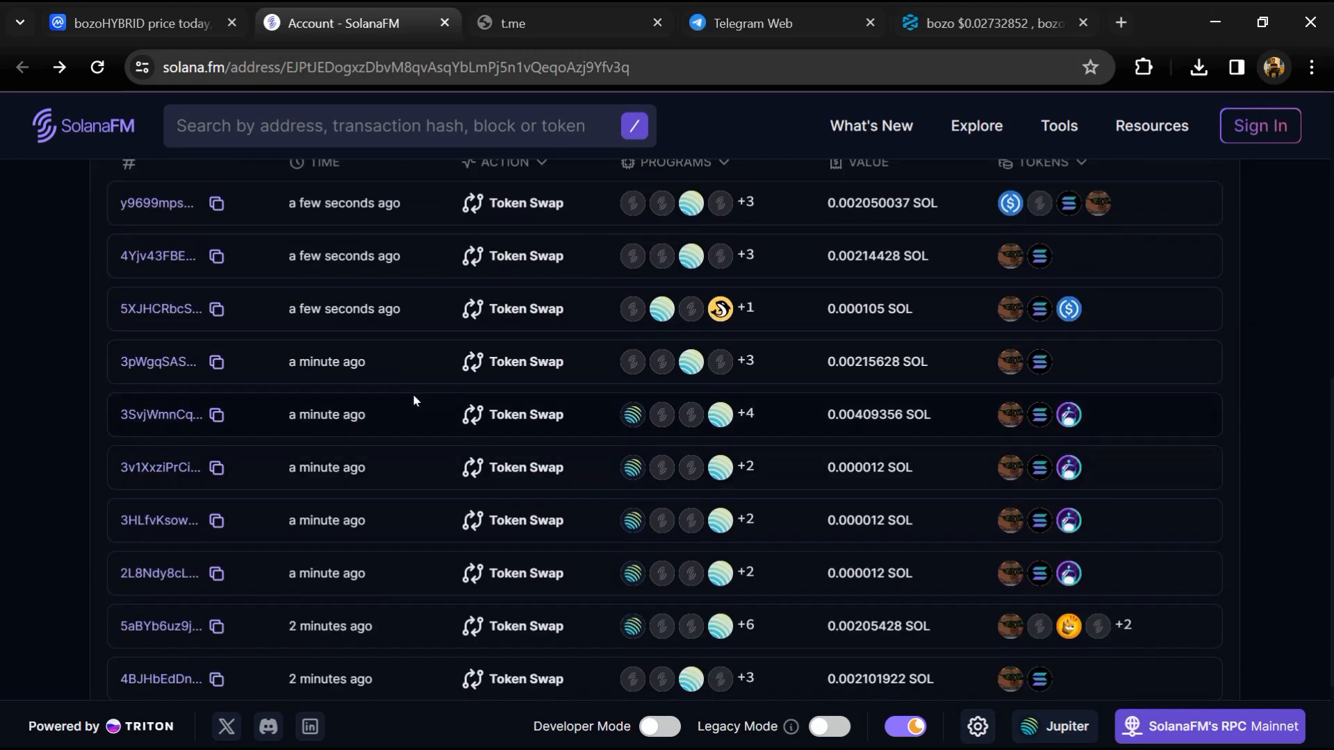
mouse_move(856, 255)
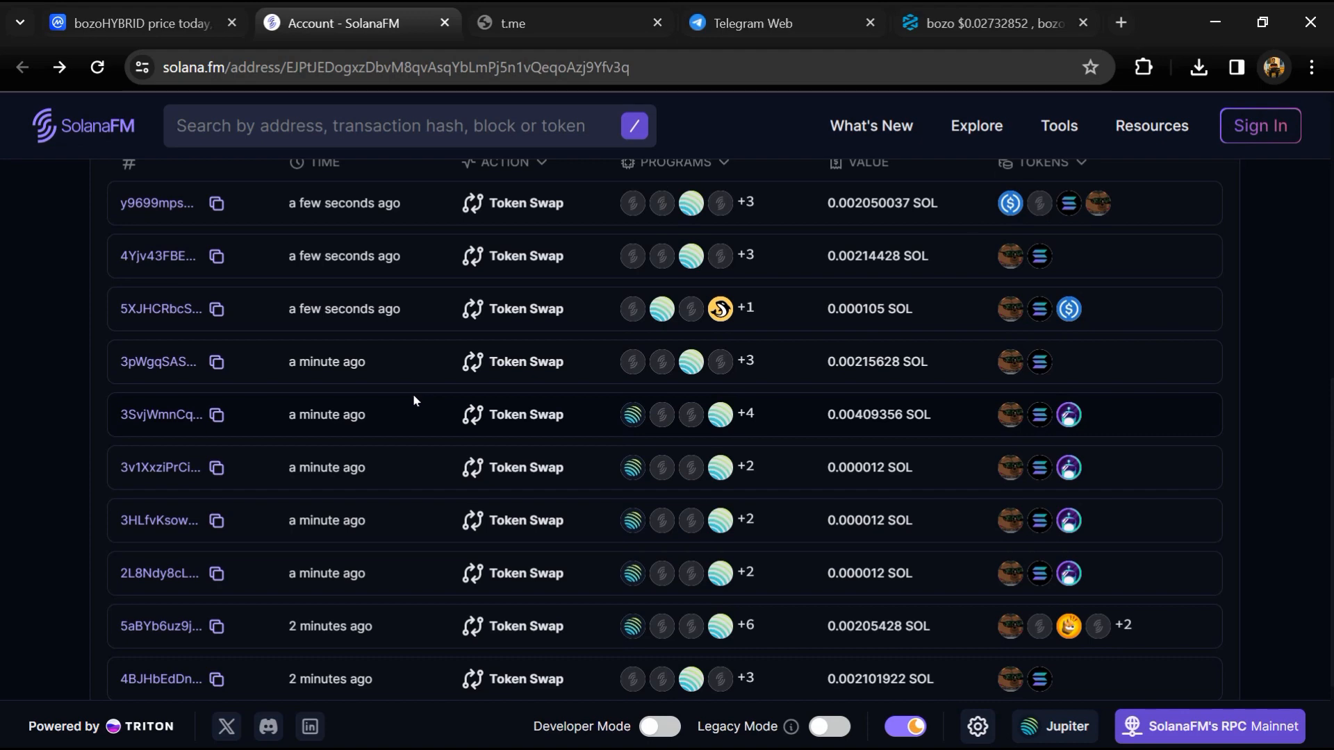
scroll(down, 3)
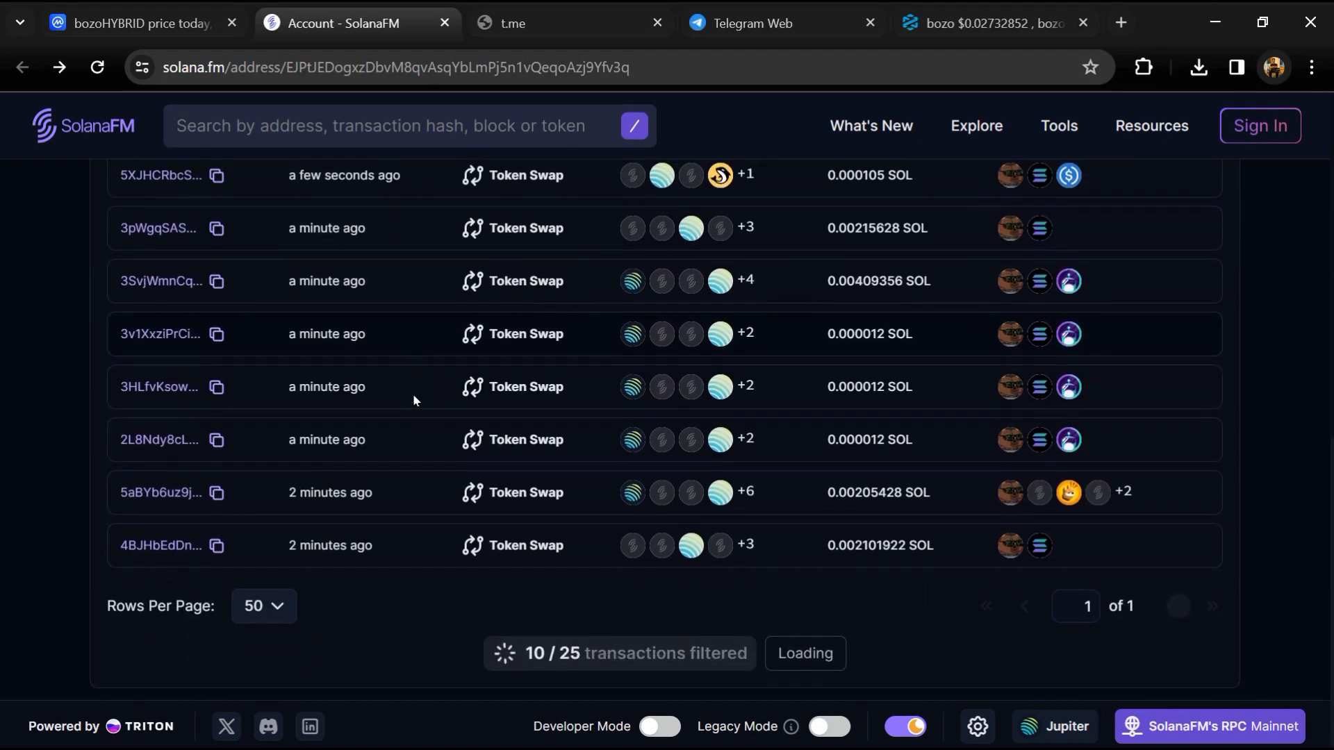